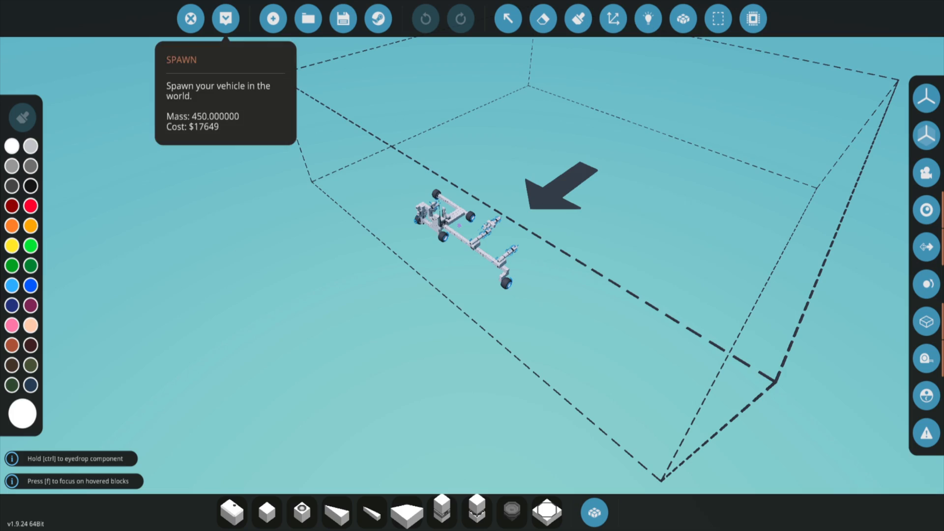
Bring up the Component Inventory to search for fin parts
{"action": "left_click", "coordinate": [223, 18]}
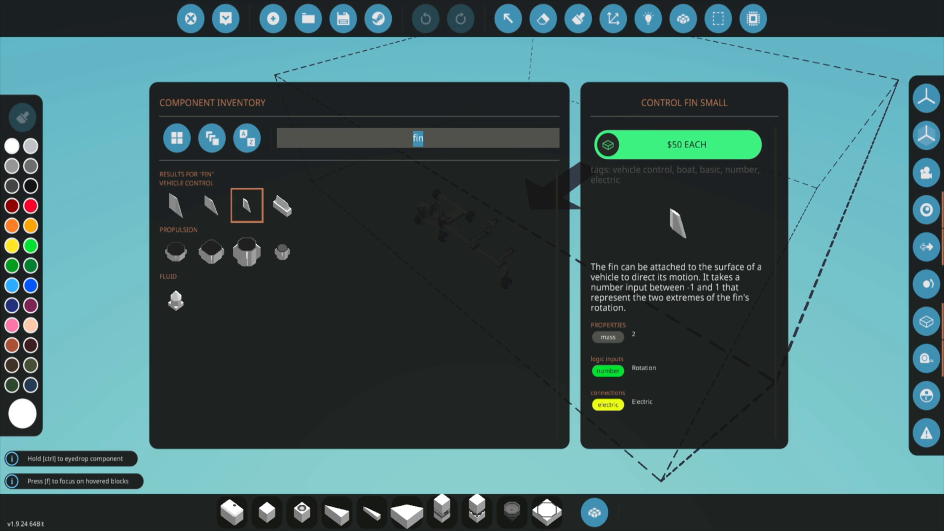
Search "vi" and show the Radio Video Recv component's details
{"action": "type", "text": "vide"}
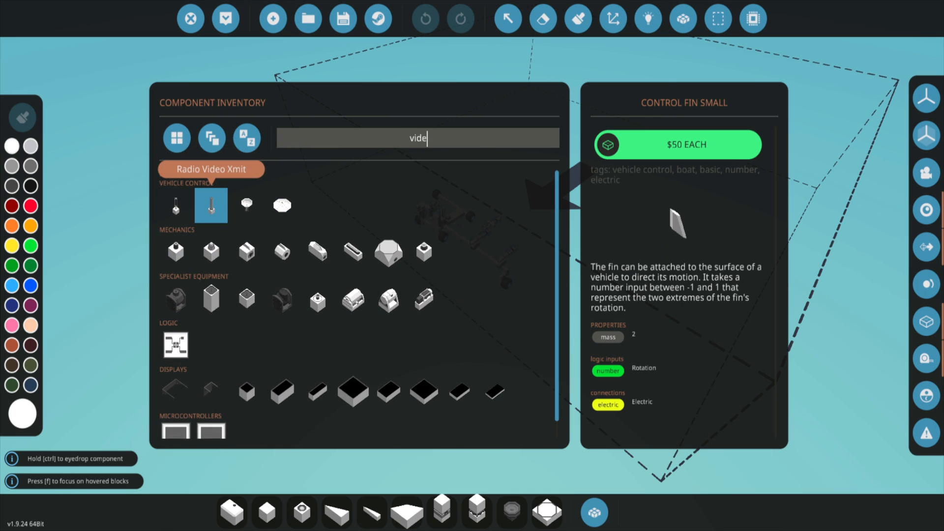
{"action": "left_click", "coordinate": [211, 206]}
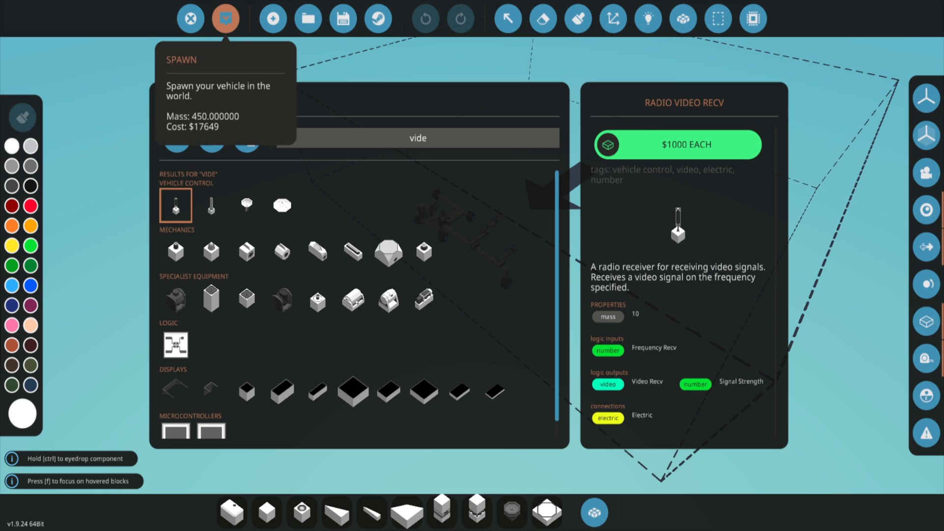
Spawn the missile vehicle into the hangar, then return to the workbench with T
{"action": "left_click", "coordinate": [224, 17]}
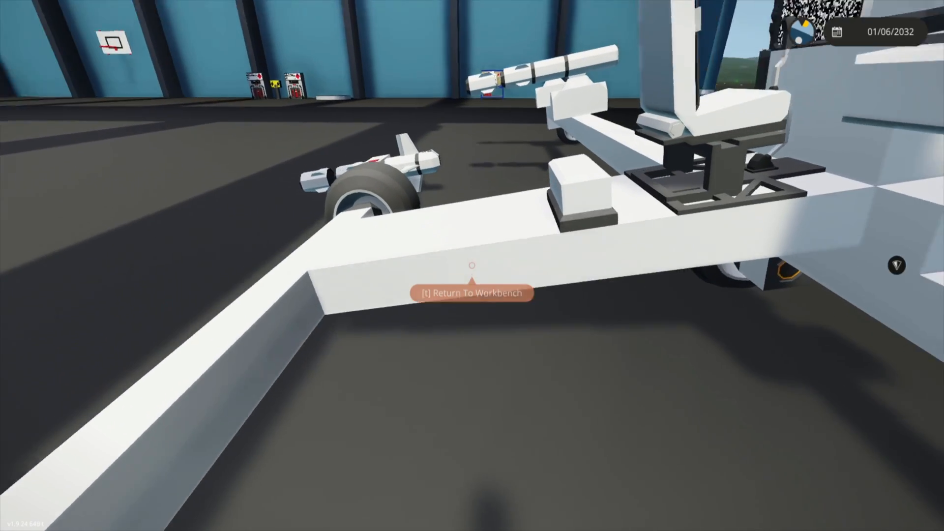
{"action": "key", "text": "t"}
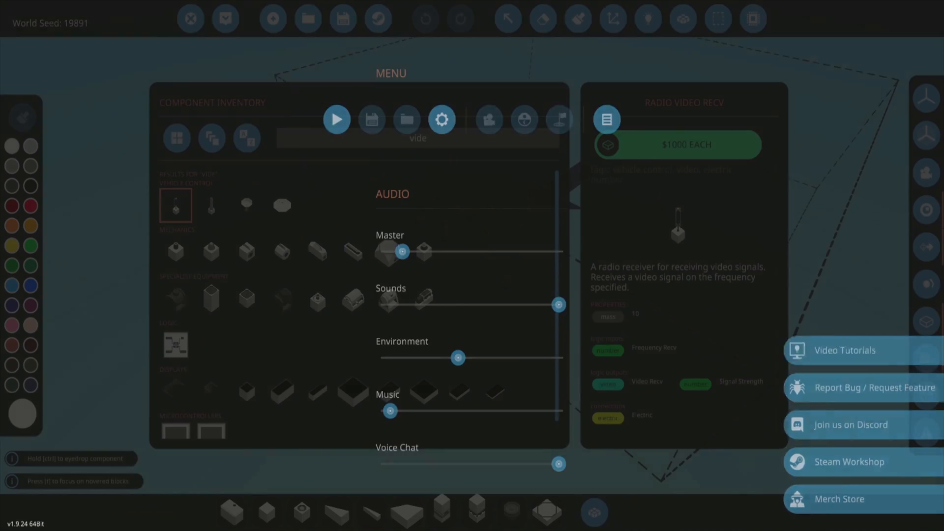
Dismiss the game menu and display the on/off and number logic nodes overlay
{"action": "left_click", "coordinate": [191, 18]}
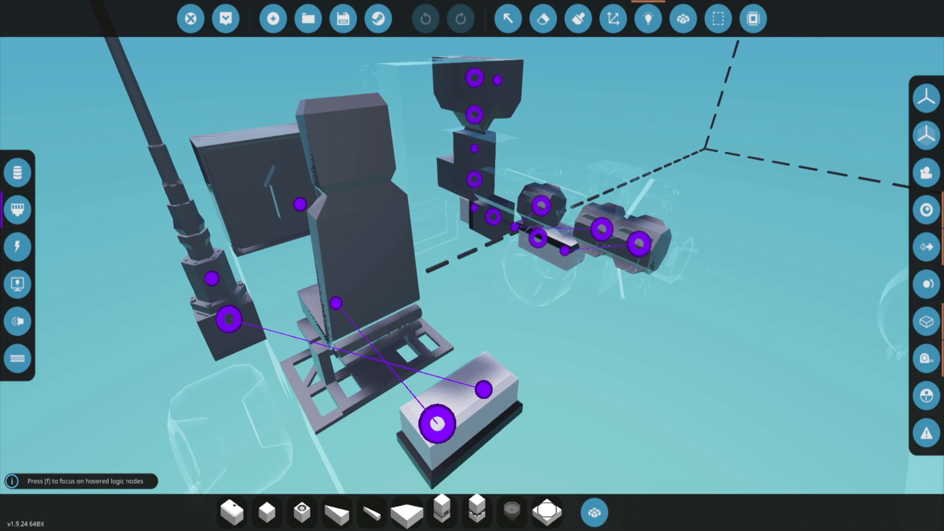
{"action": "mouse_move", "coordinate": [542, 206]}
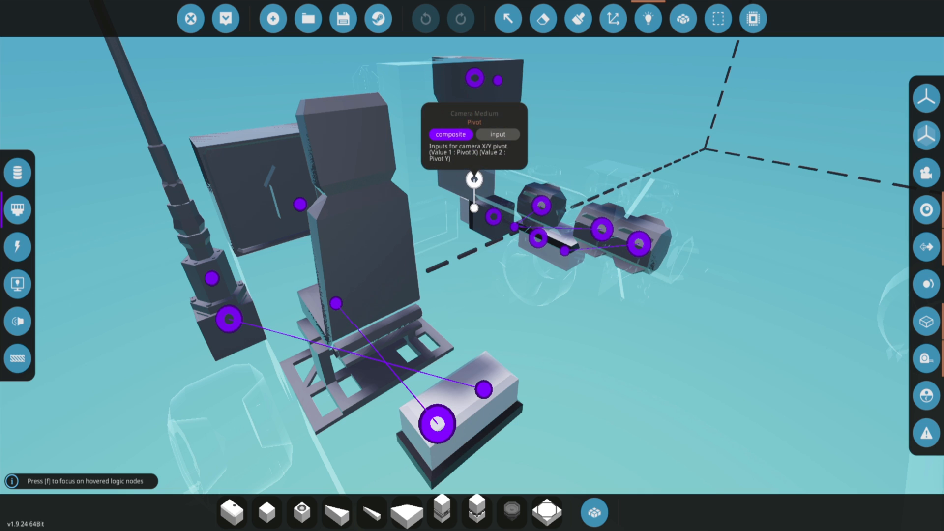
{"action": "mouse_move", "coordinate": [610, 18]}
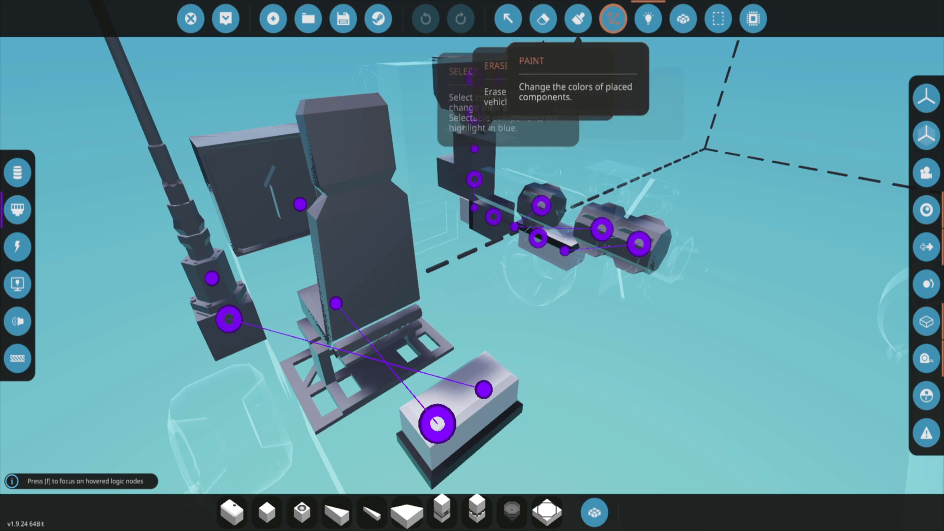
{"action": "left_click", "coordinate": [613, 18]}
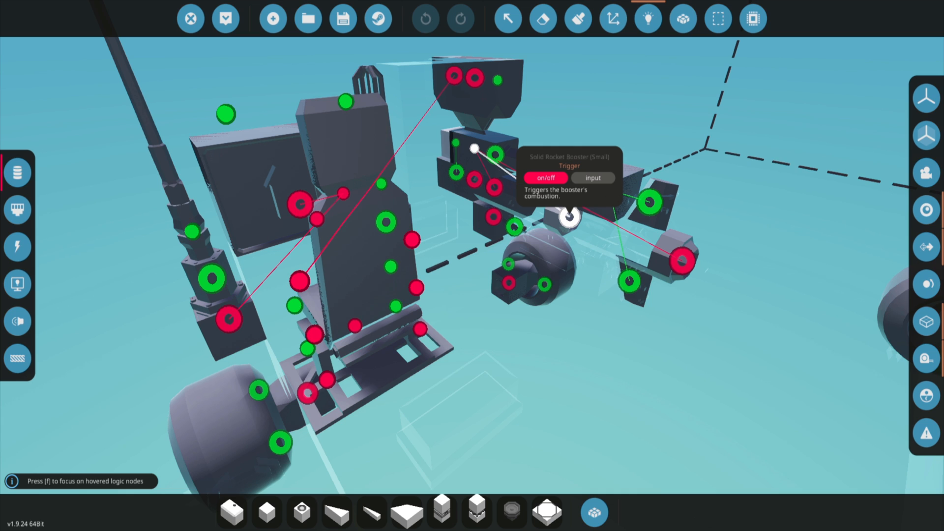
Switch to the paint tool for recolouring placed components
{"action": "left_click", "coordinate": [578, 17]}
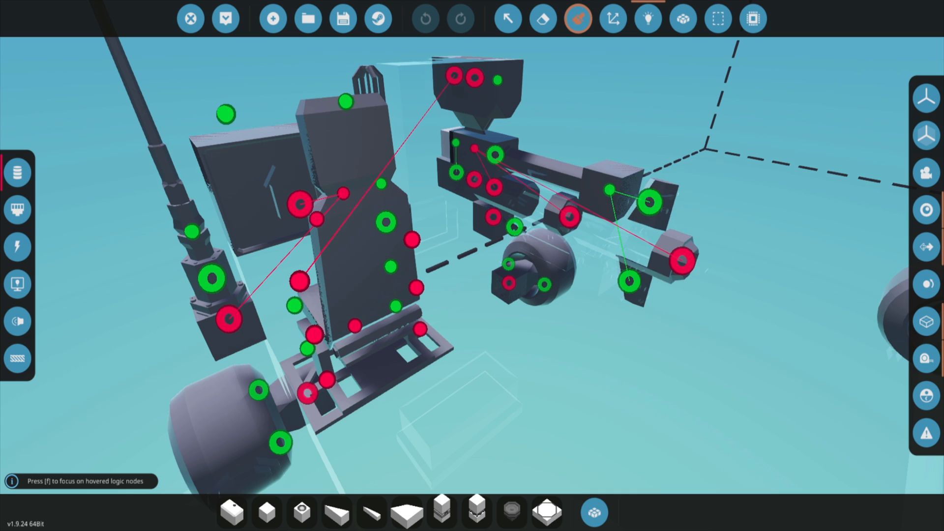
{"action": "mouse_move", "coordinate": [646, 202]}
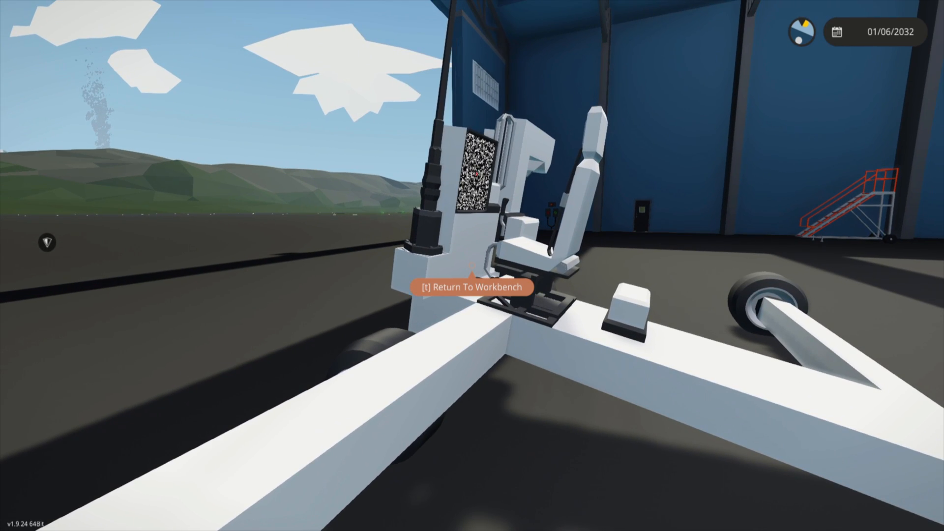
Return from the world to the workbench showing 450 mass and $17,649 cost
{"action": "key", "text": "t"}
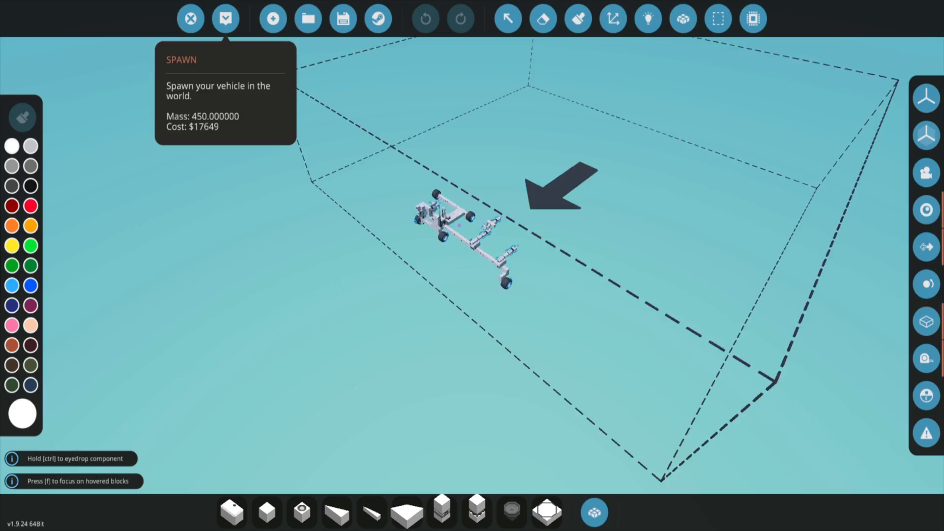
Review the Multiply component's values (second value 2.09) and close its settings
{"action": "left_click", "coordinate": [224, 19]}
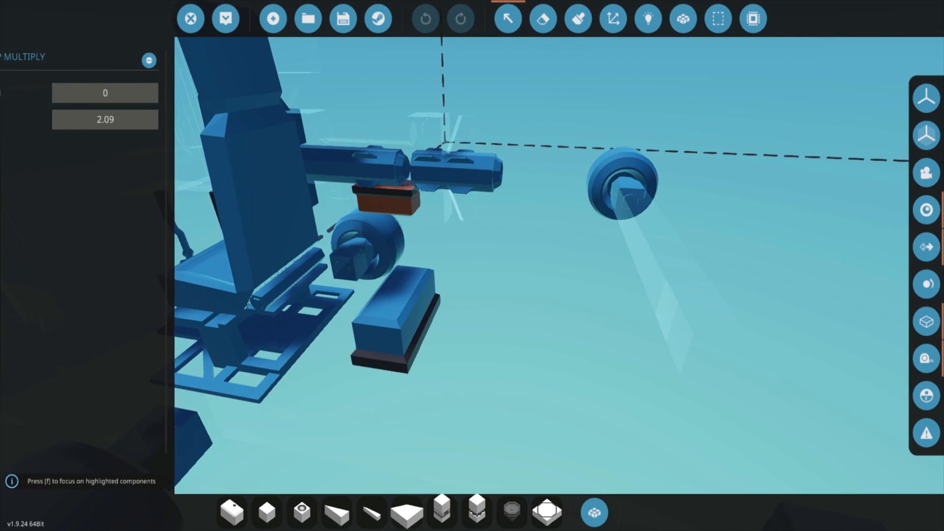
{"action": "left_click", "coordinate": [508, 19]}
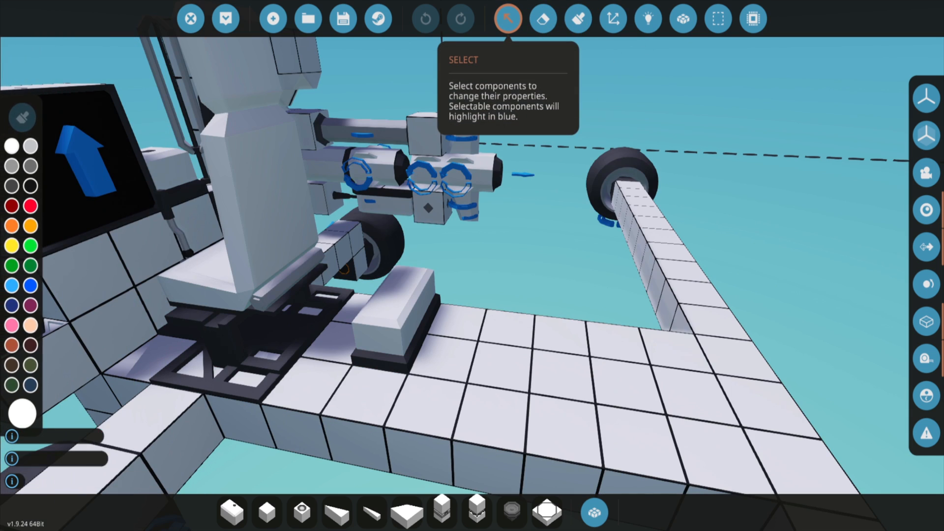